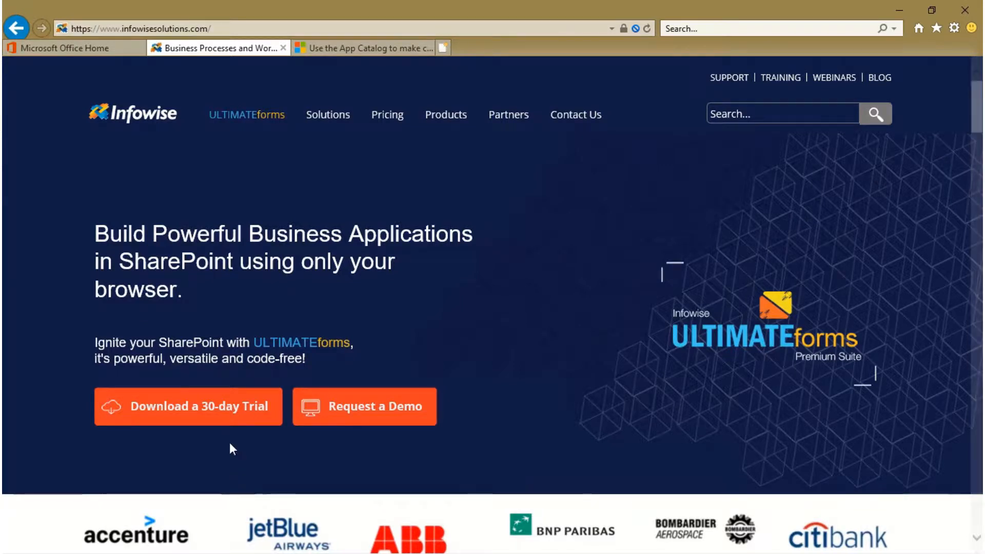
pyautogui.moveTo(230, 417)
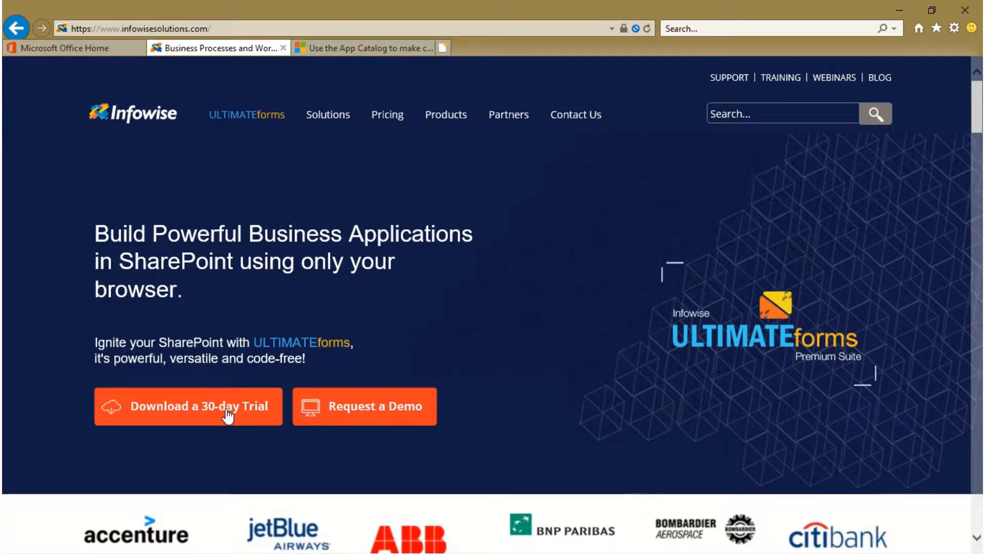
# Request the 30-day Ultimate Forms trial for the Office 365 platform
pyautogui.click(199, 406)
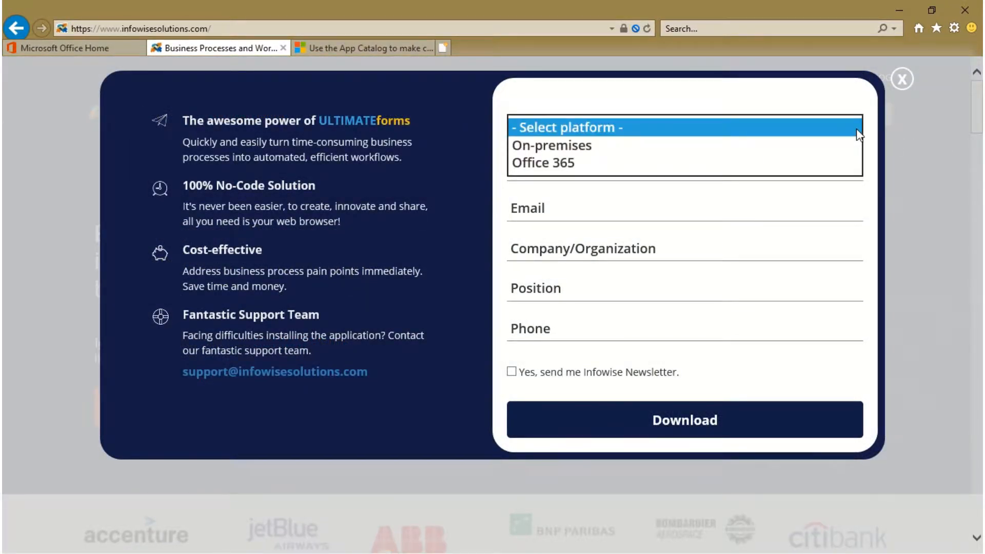
pyautogui.click(543, 162)
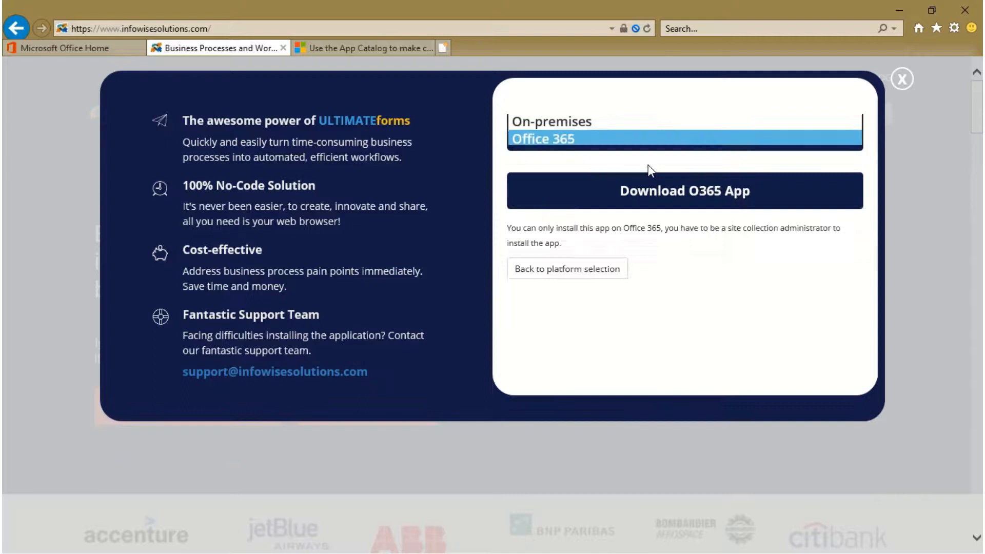
pyautogui.click(684, 139)
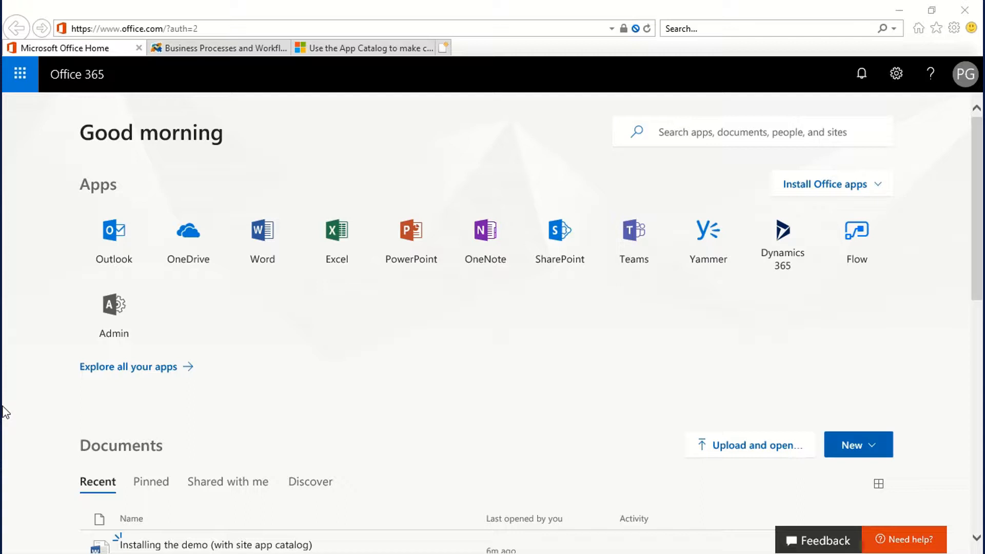
pyautogui.moveTo(114, 332)
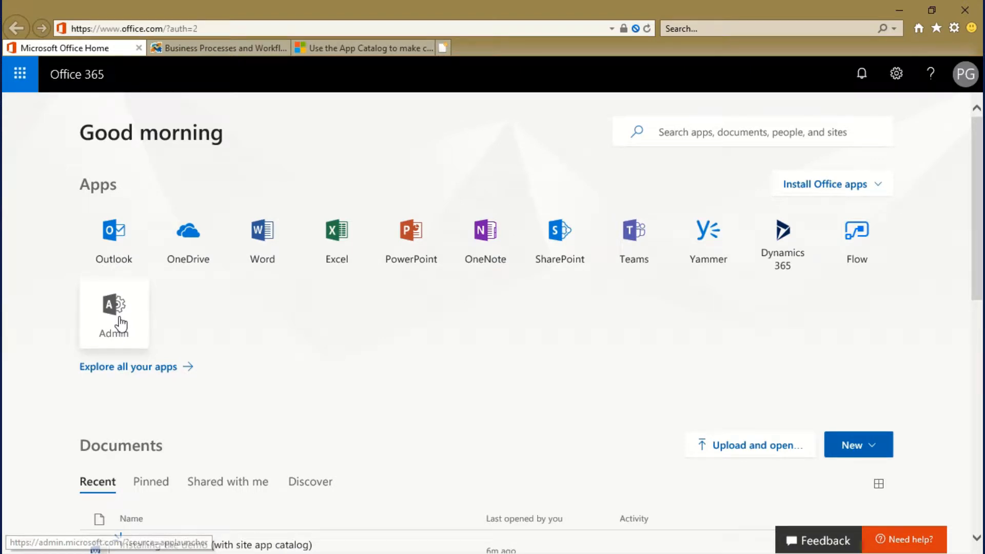
# Go from the Admin tile through Admin centers to the SharePoint admin center
pyautogui.click(114, 312)
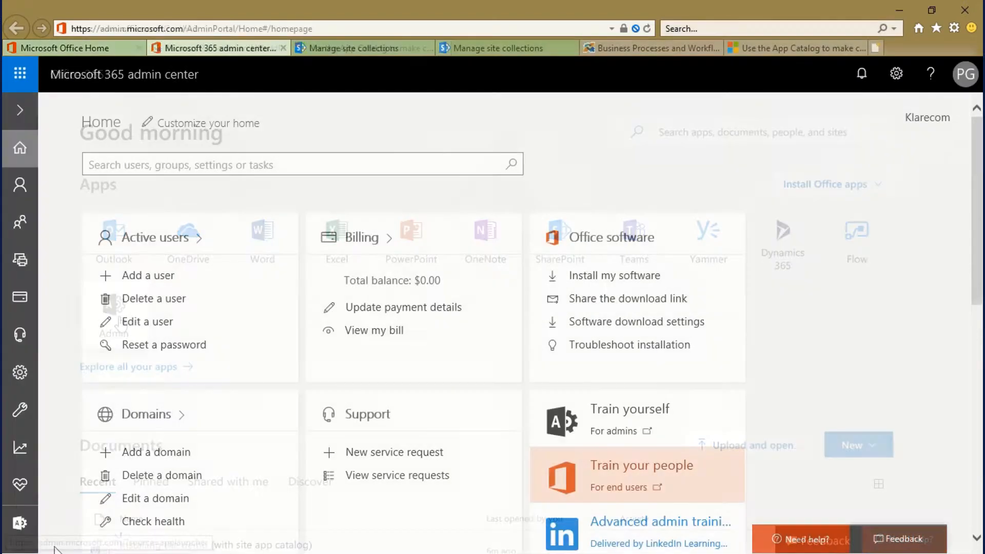
pyautogui.click(19, 520)
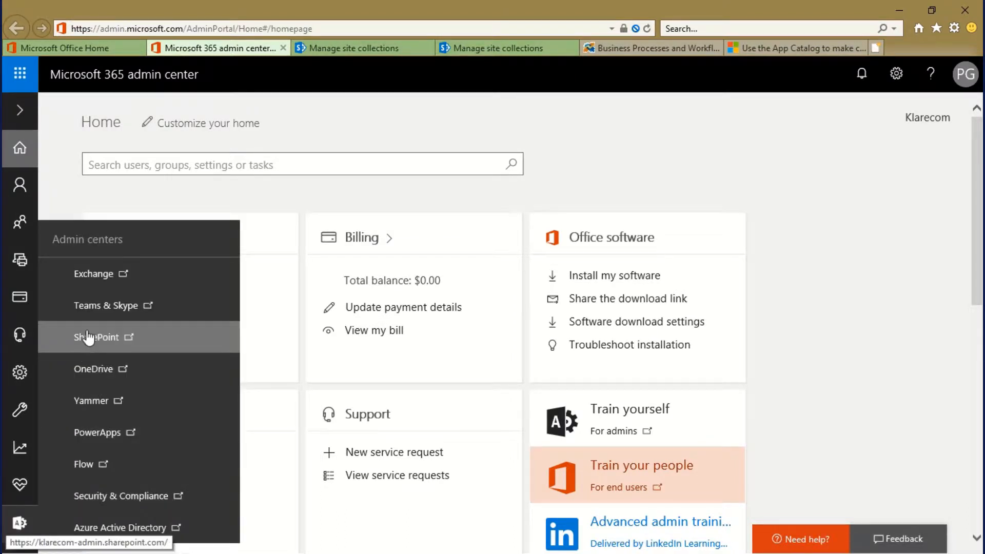
pyautogui.moveTo(90, 343)
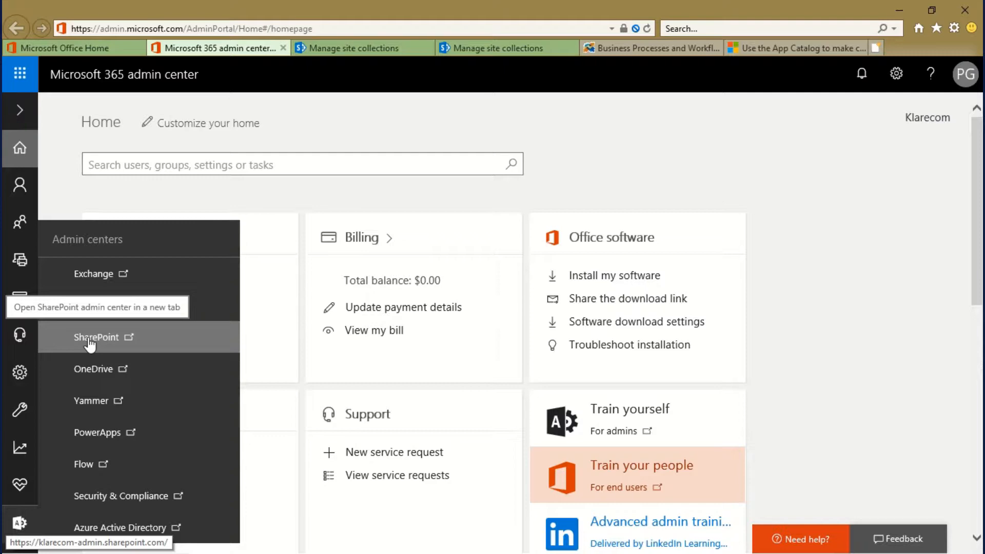
pyautogui.click(95, 336)
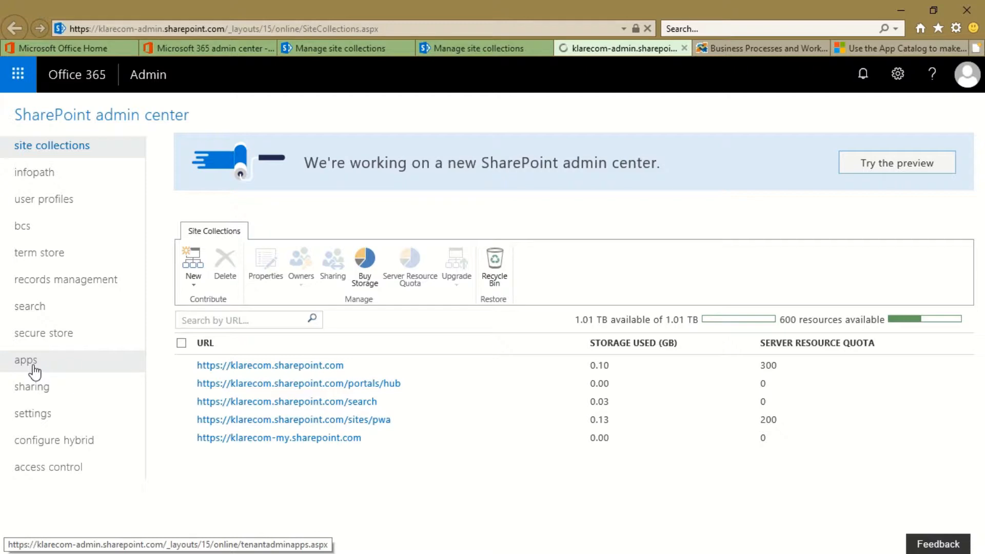
# Under apps > App Catalog, choose to create a new app catalog site
pyautogui.click(25, 360)
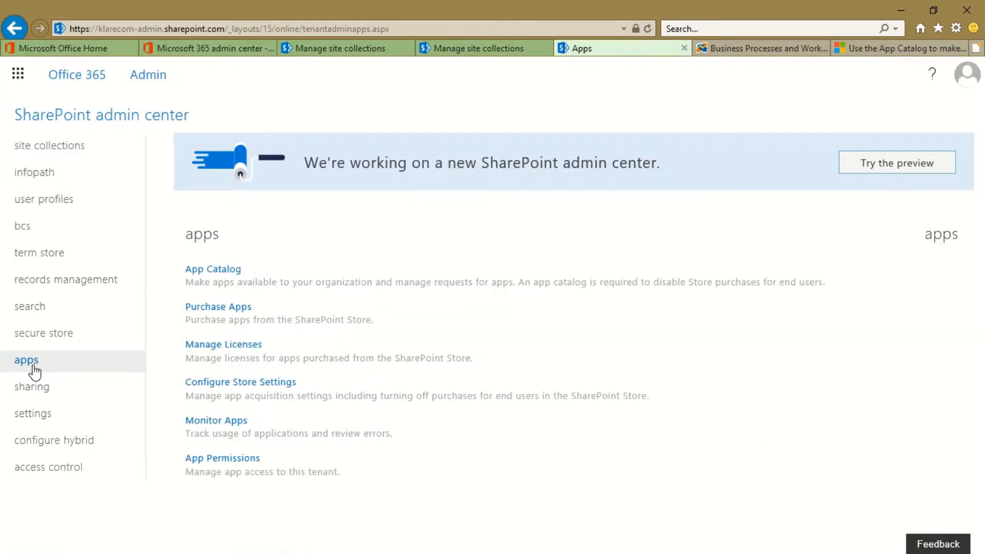
pyautogui.moveTo(232, 272)
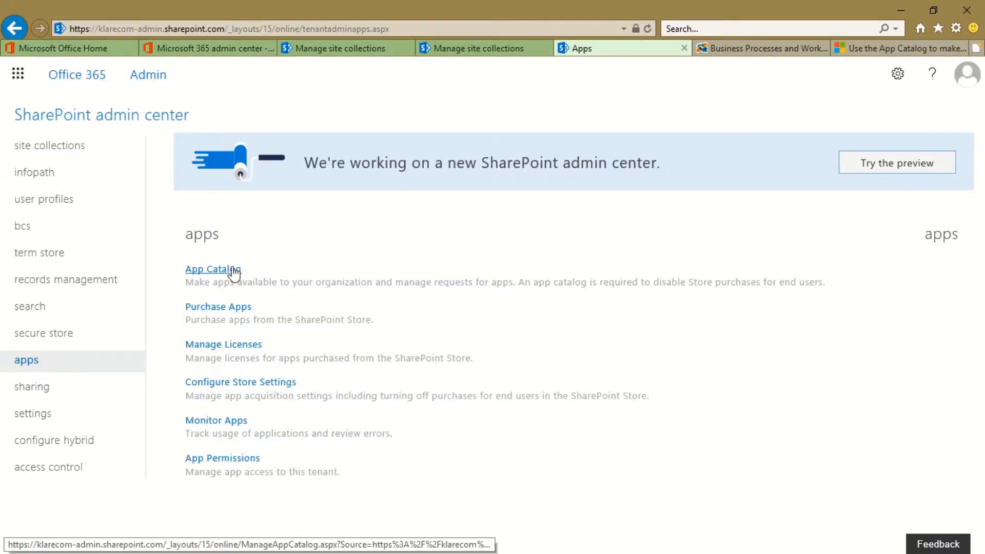
pyautogui.click(213, 269)
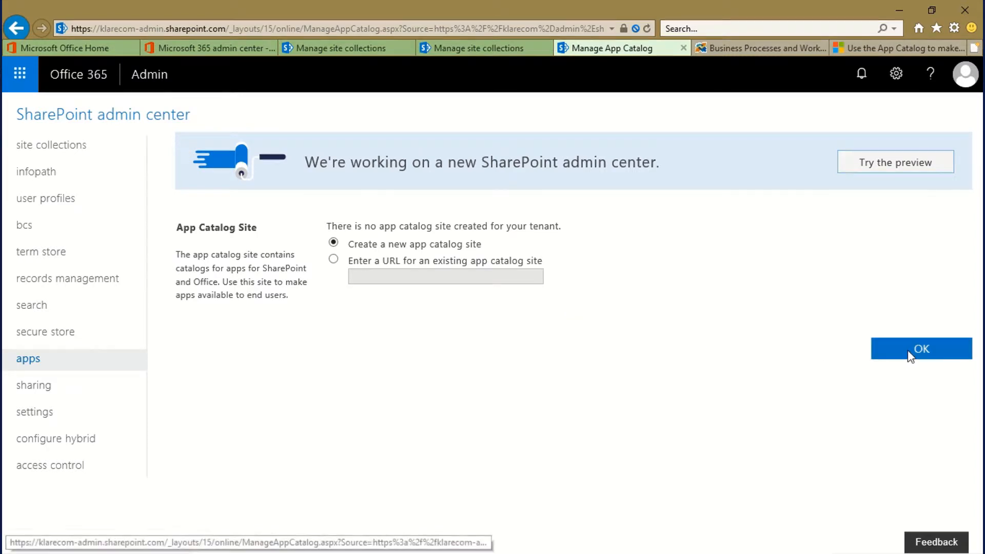
pyautogui.click(921, 348)
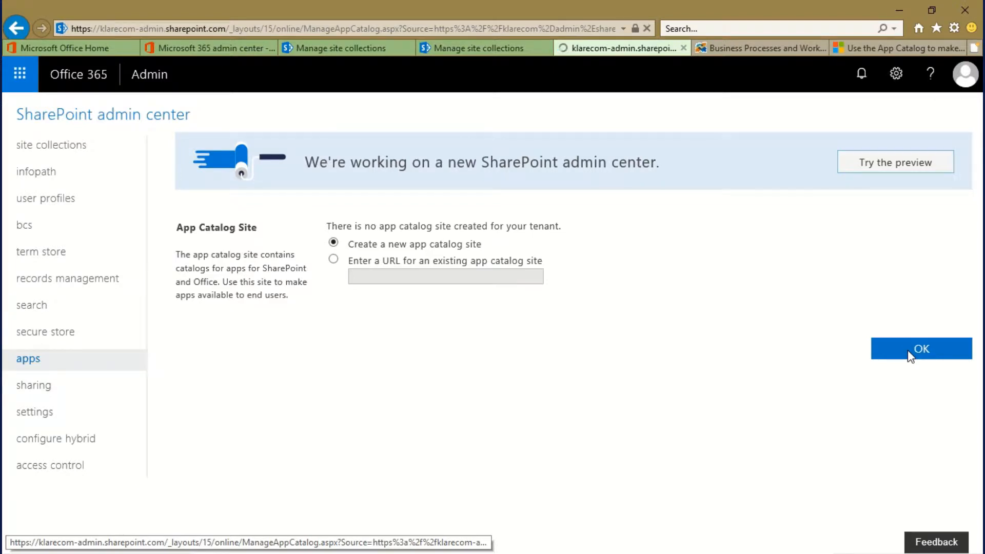
pyautogui.click(921, 349)
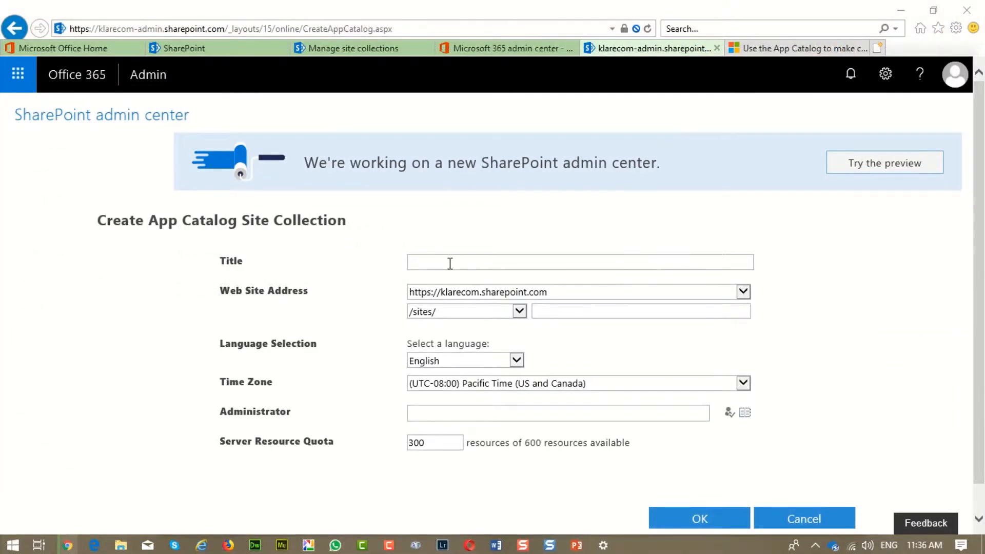
pyautogui.write('App')
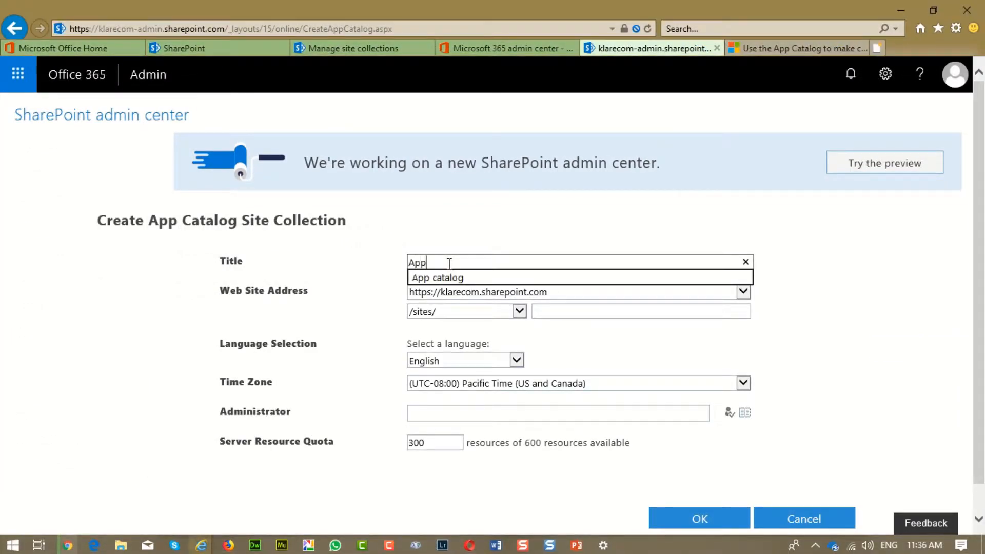
pyautogui.click(436, 277)
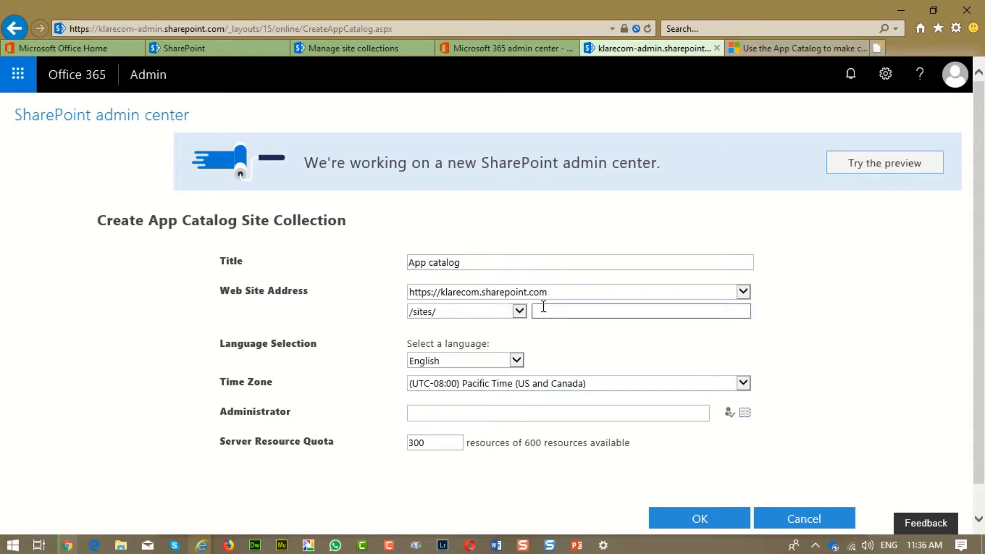
pyautogui.write('appcatalog')
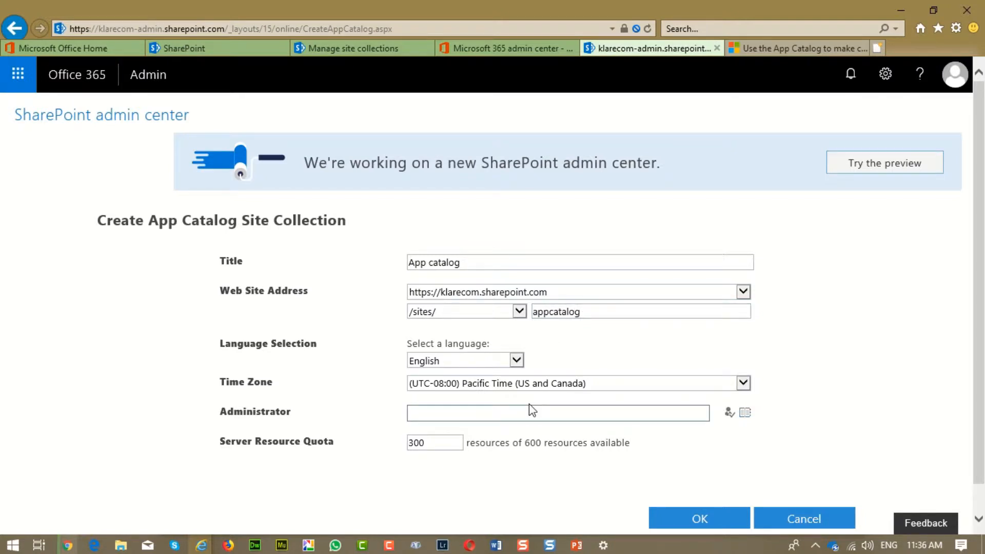
pyautogui.write('Phil g')
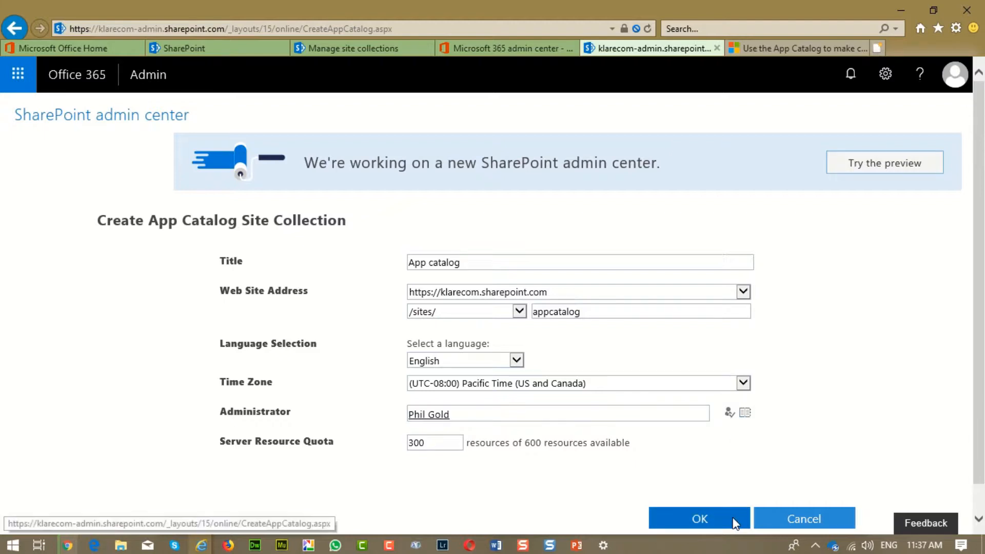
pyautogui.click(699, 519)
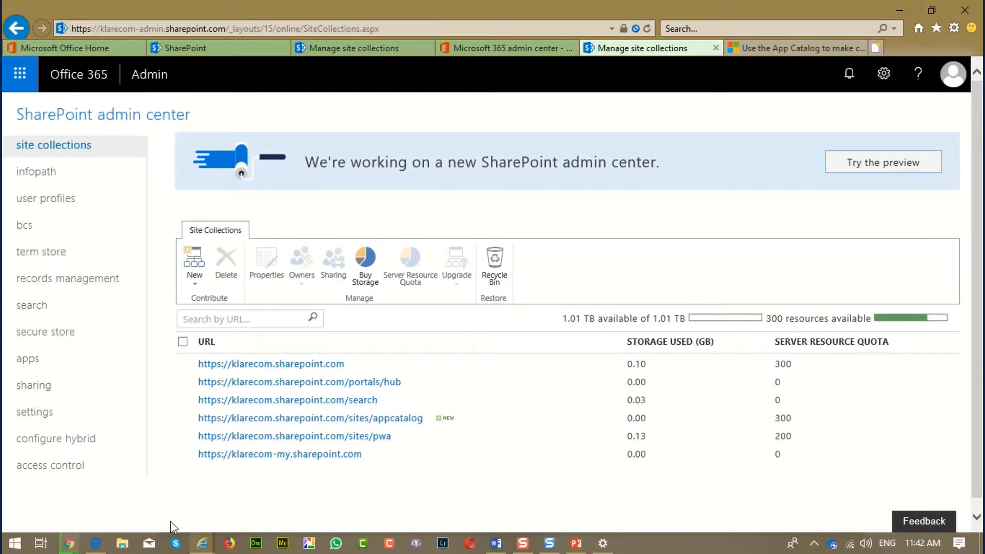
# Pick up the new appcatalog site address and return to App Catalog management
pyautogui.doubleClick(398, 419)
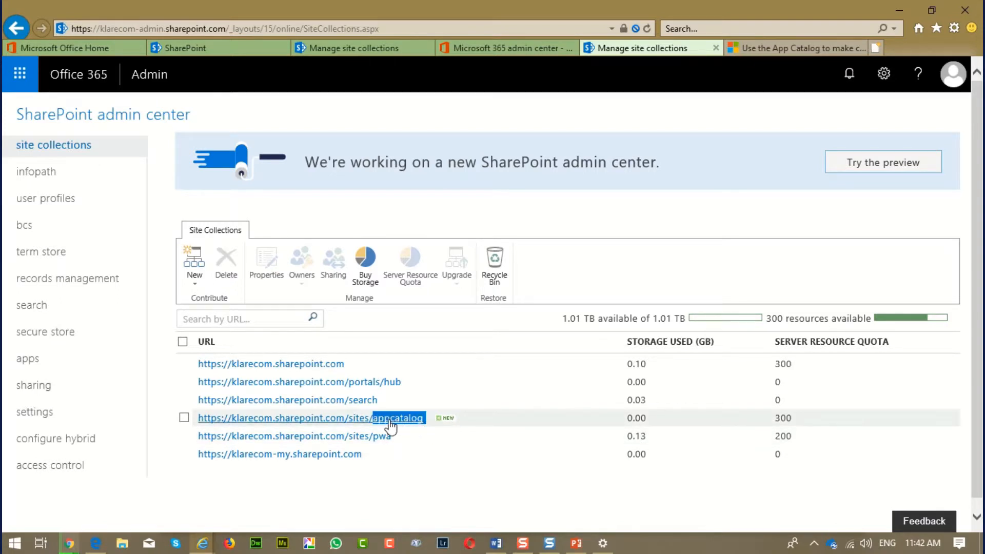
pyautogui.click(184, 417)
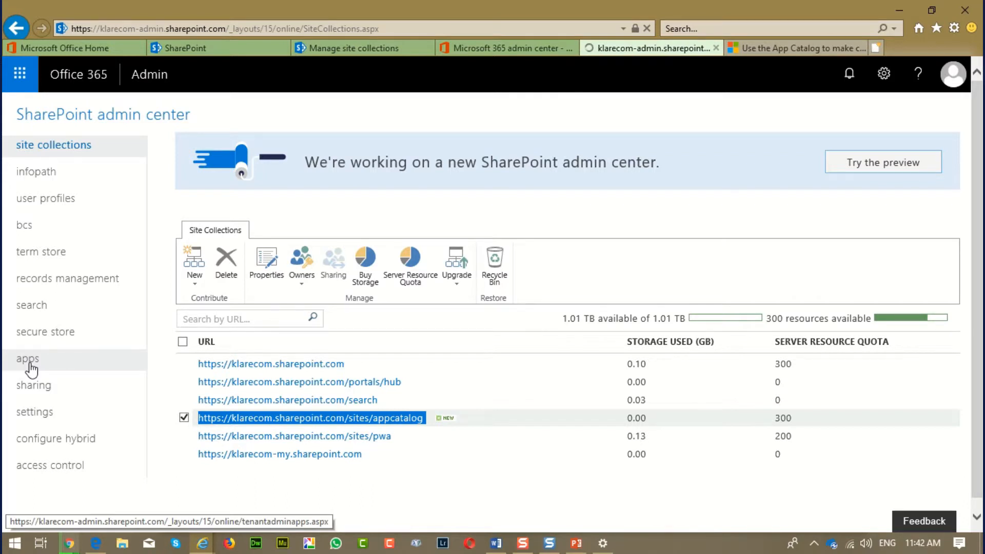
pyautogui.click(26, 359)
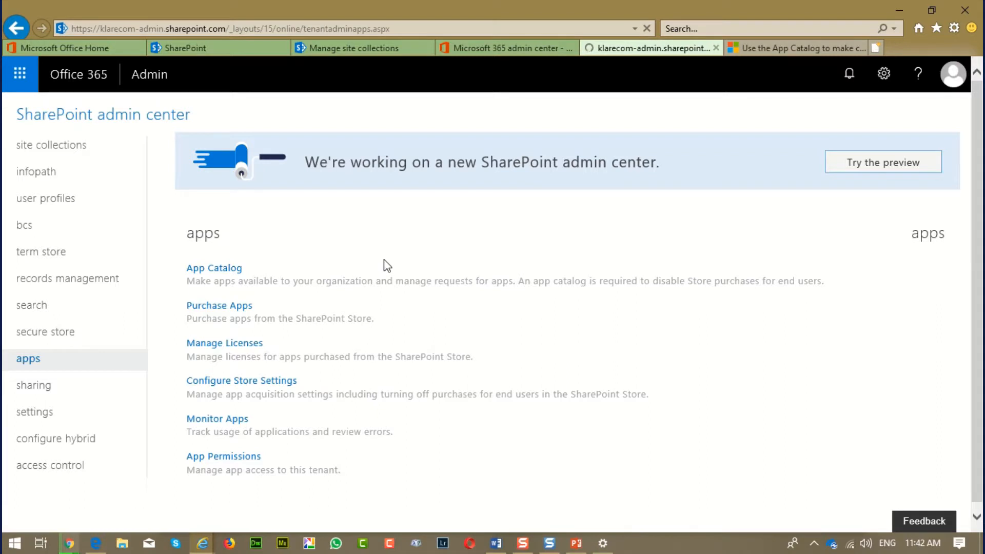
pyautogui.click(213, 267)
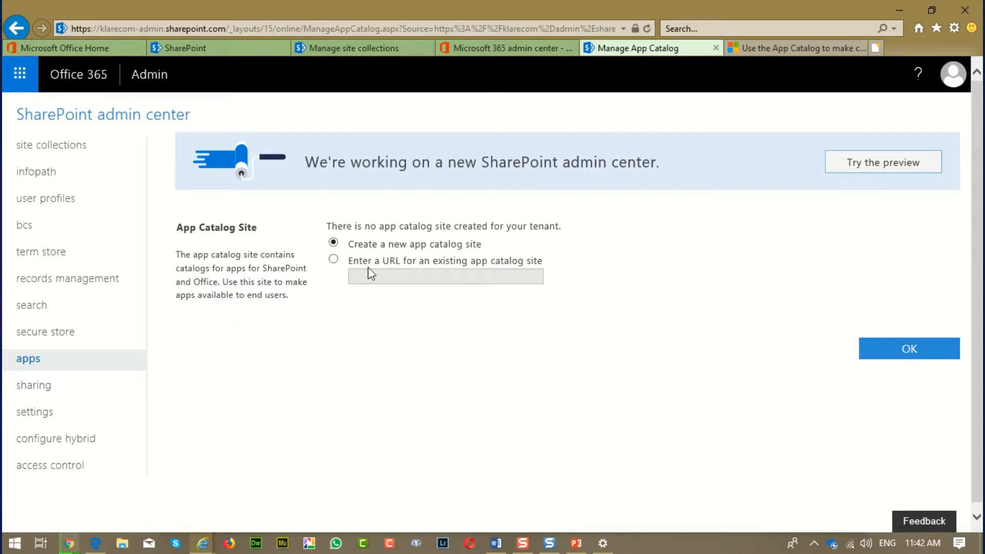
# Register the existing /sites/appcatalog URL as the tenant's app catalog
pyautogui.click(332, 259)
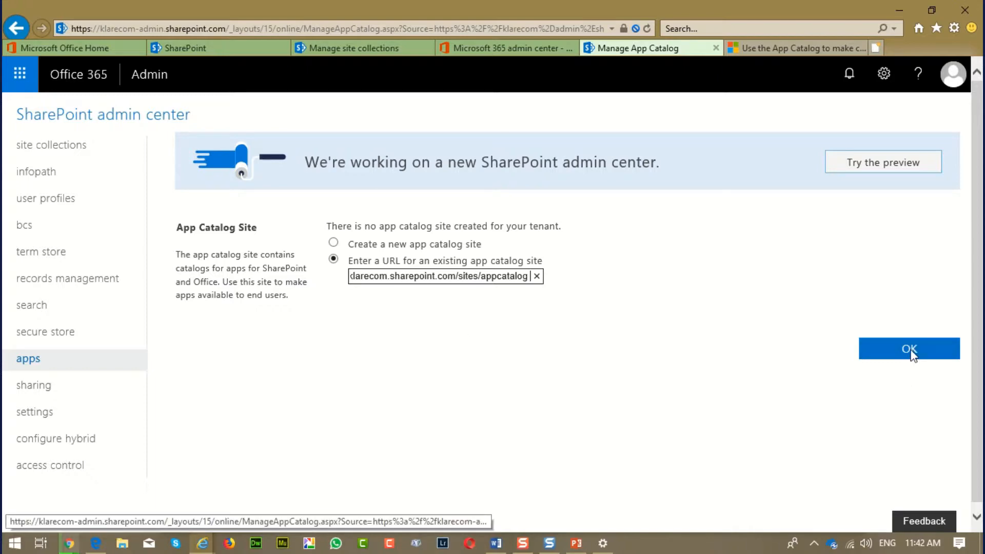
pyautogui.click(908, 348)
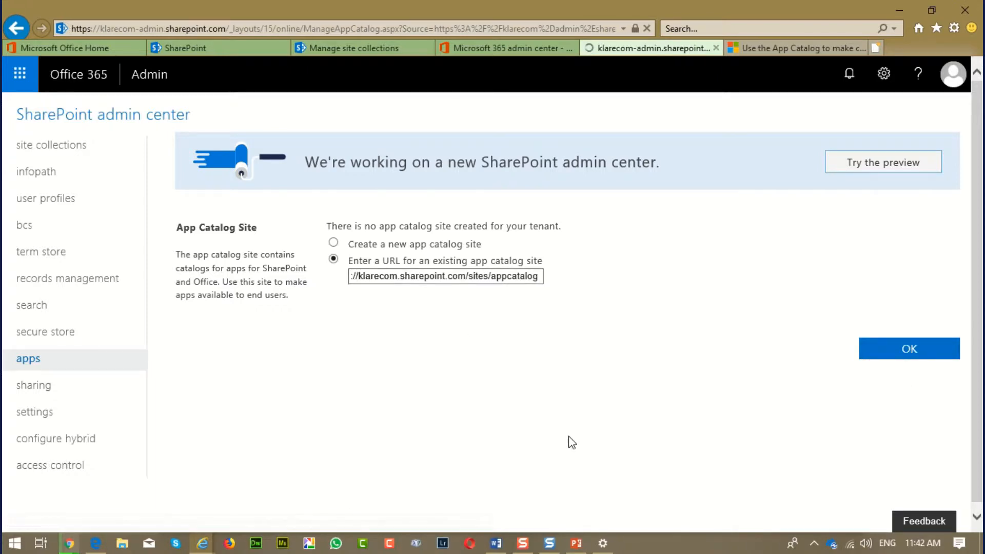
pyautogui.click(909, 348)
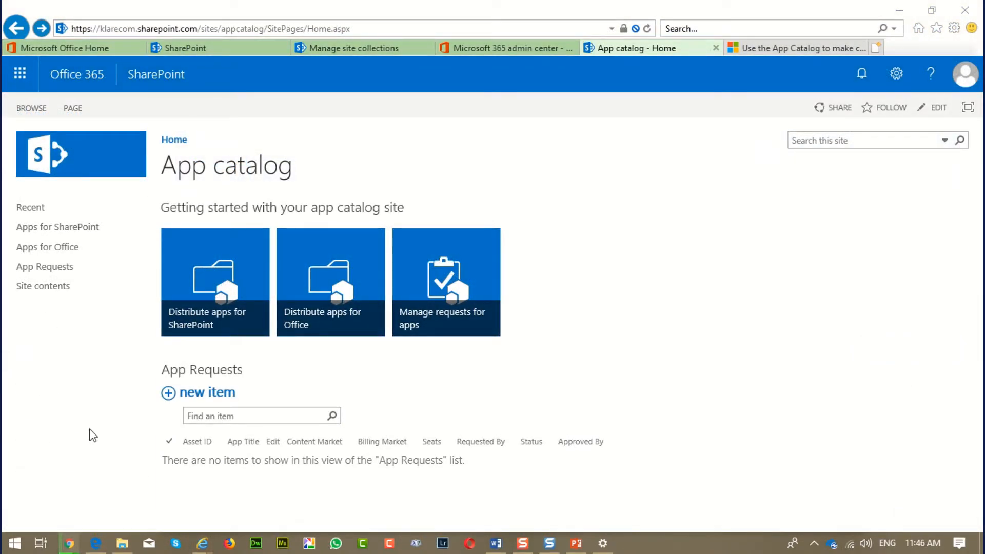
pyautogui.moveTo(194, 310)
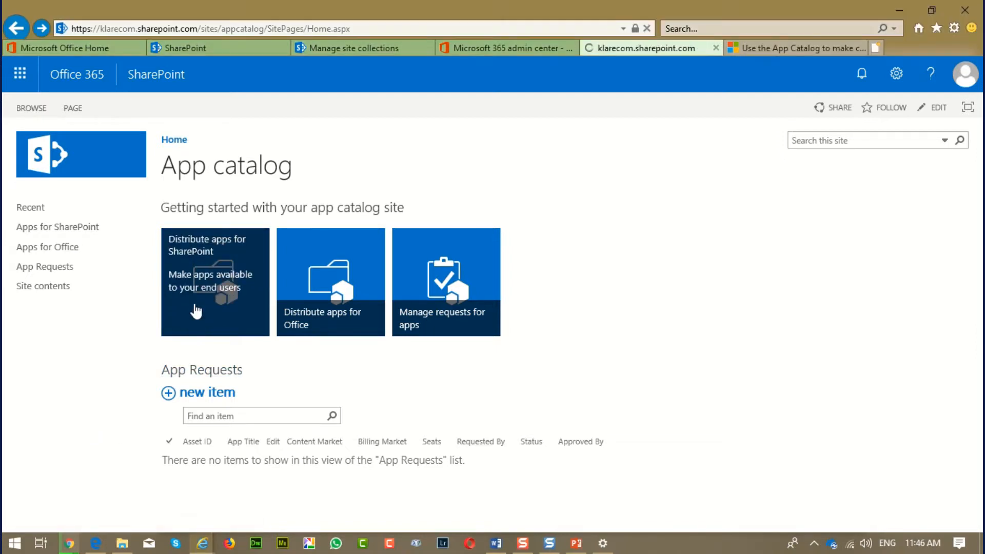
# Upload the Infowise Ultimate Forms .app file into Apps for SharePoint and view its properties
pyautogui.click(213, 281)
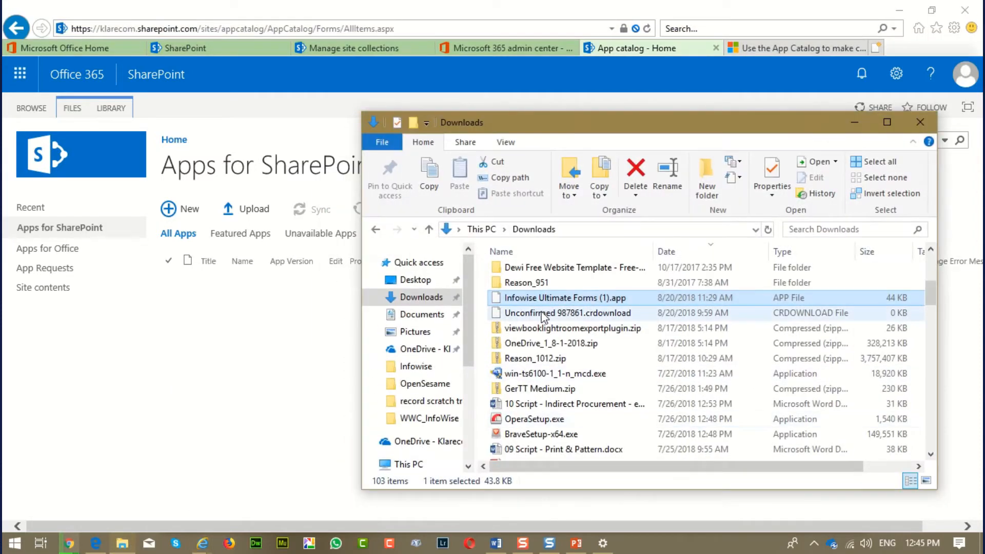
pyautogui.moveTo(550, 297); pyautogui.dragTo(289, 276)
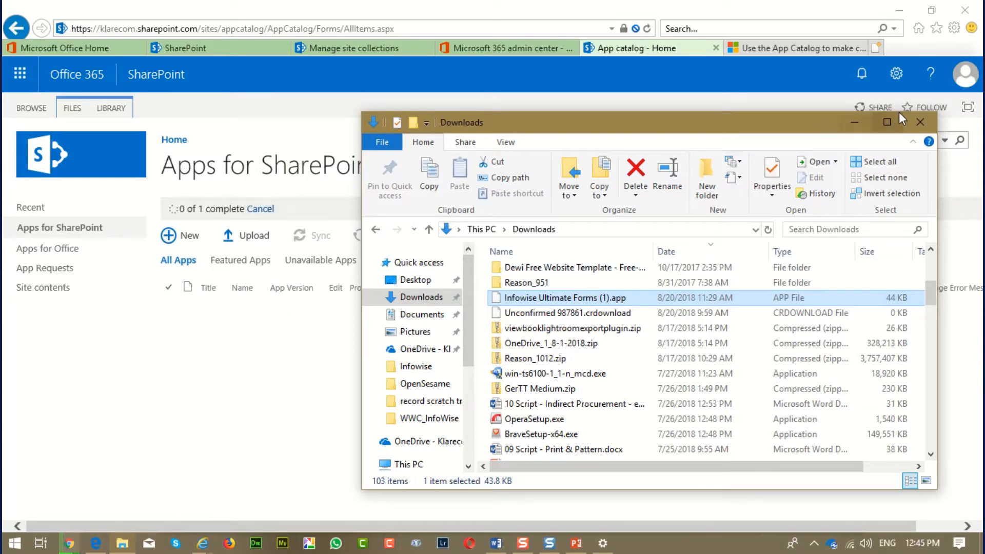
pyautogui.click(921, 122)
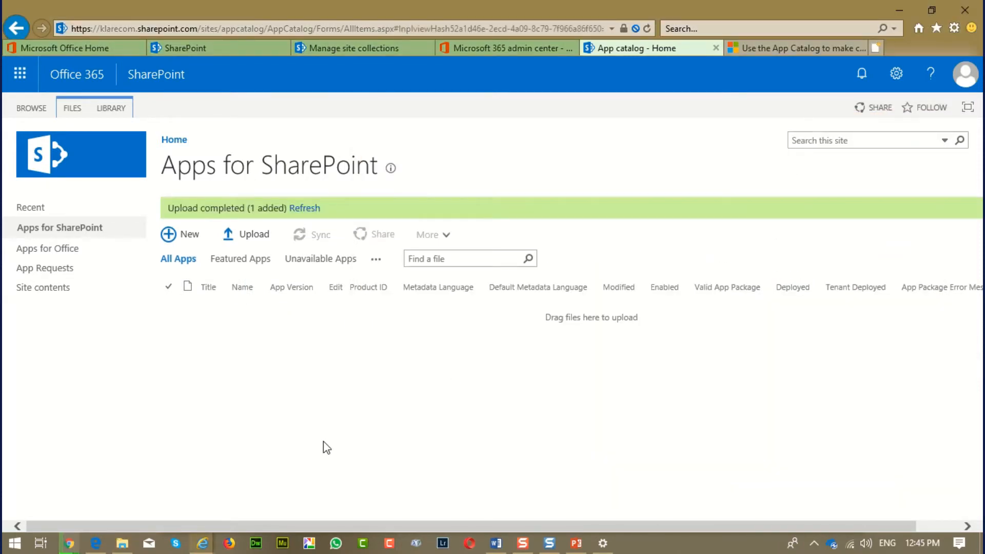
pyautogui.click(304, 209)
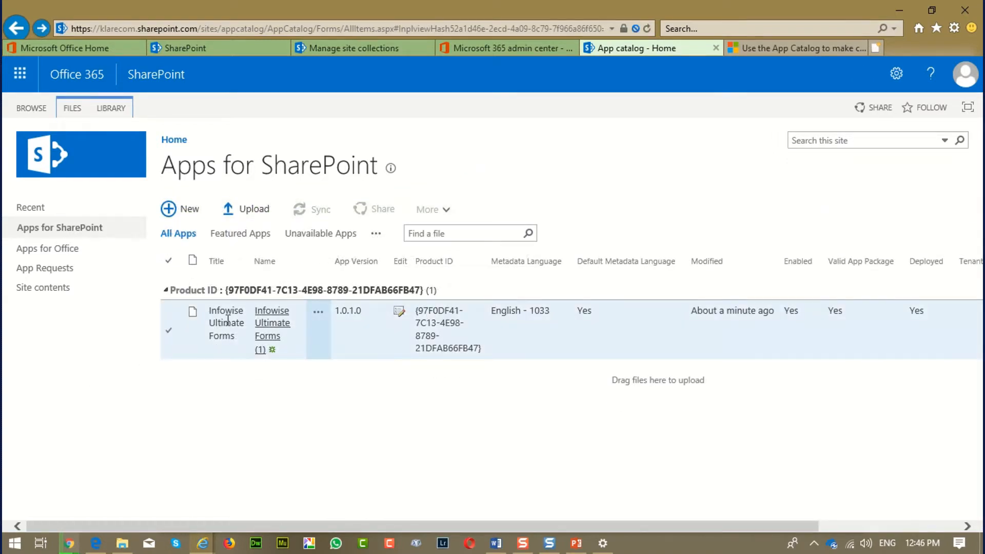
pyautogui.click(316, 310)
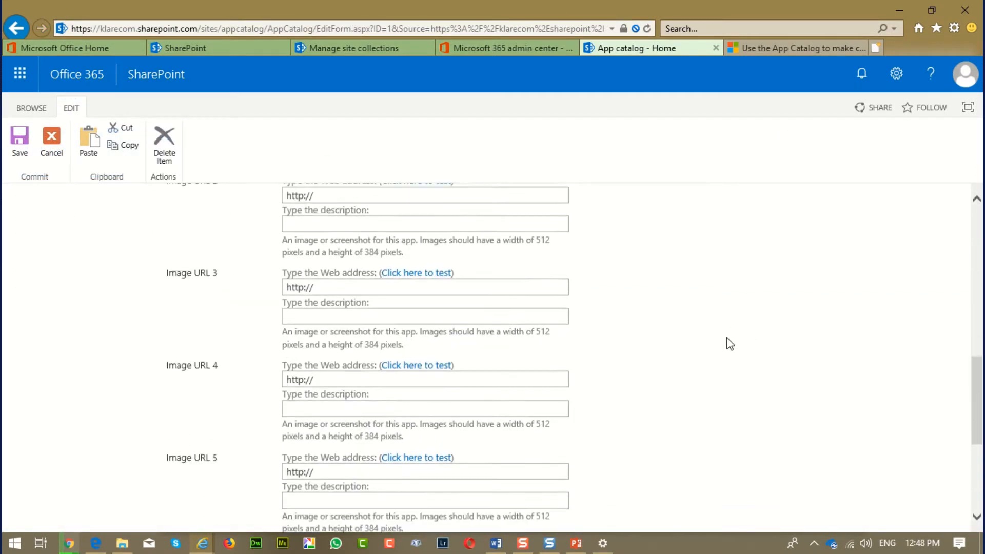
# Tick Featured alongside Enabled in the app's edit form and save
pyautogui.scroll(-3)
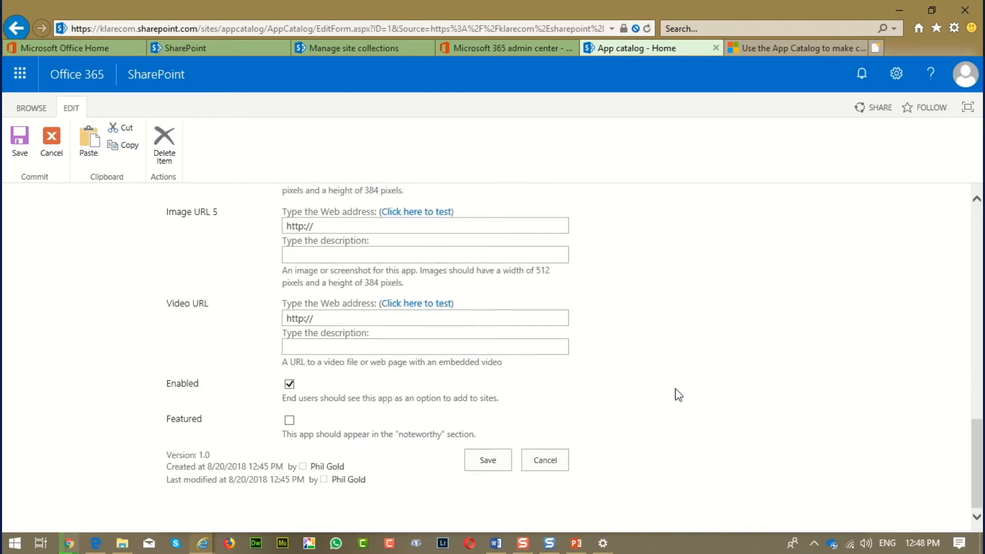
pyautogui.click(289, 421)
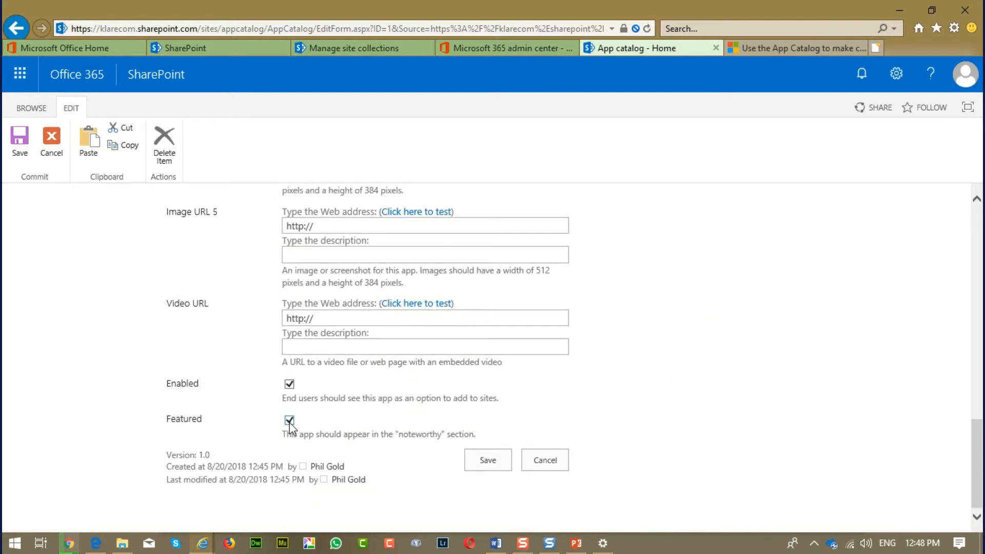
pyautogui.click(488, 460)
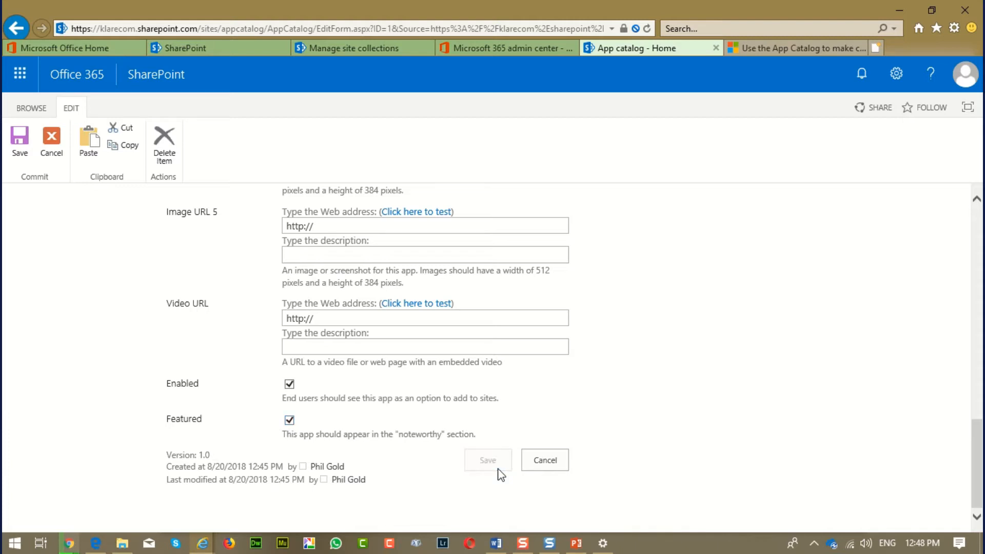
pyautogui.click(488, 459)
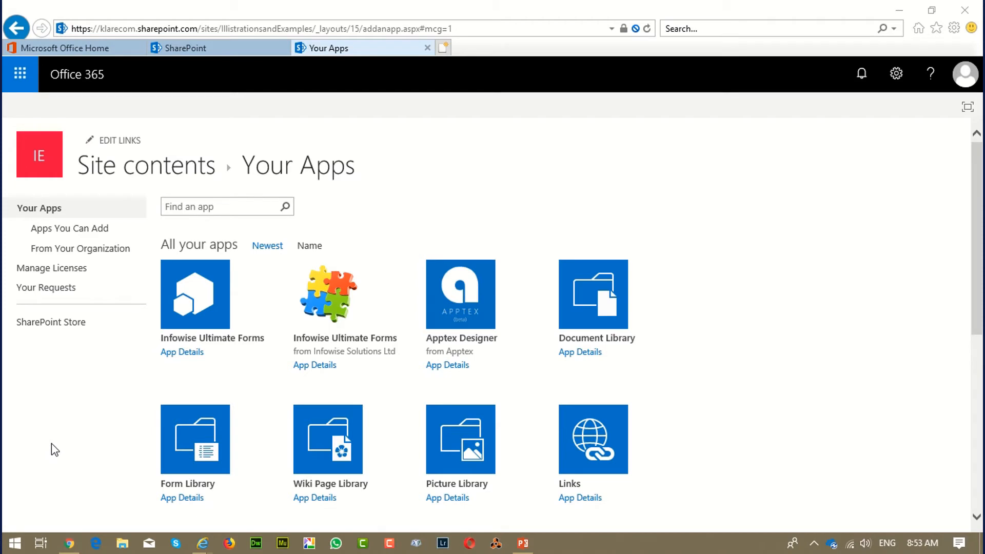
pyautogui.moveTo(64, 474)
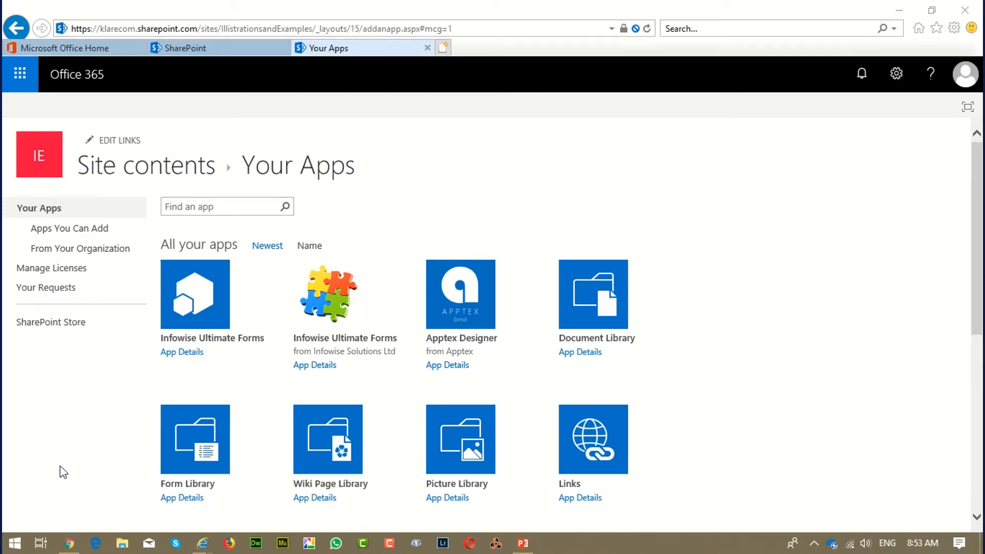
pyautogui.moveTo(64, 477)
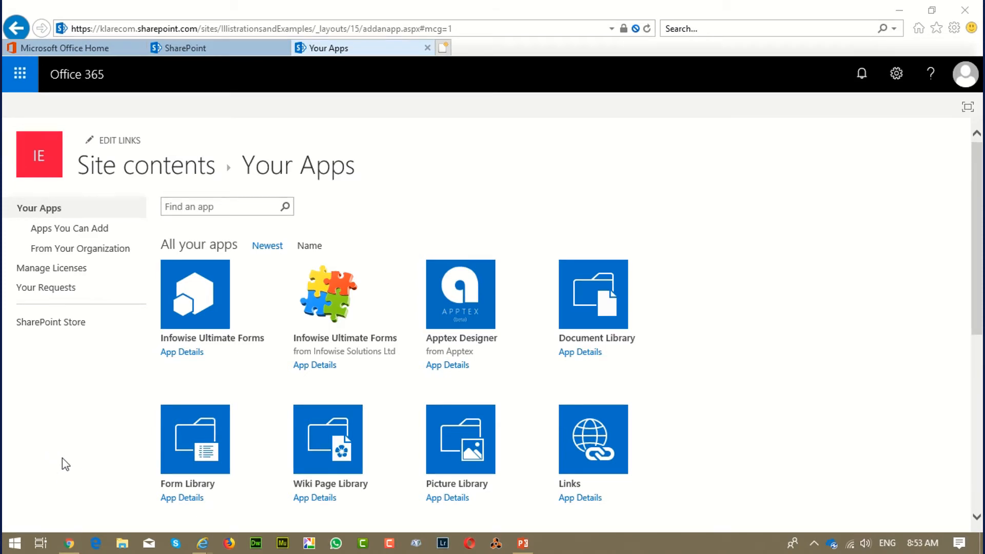
pyautogui.moveTo(88, 465)
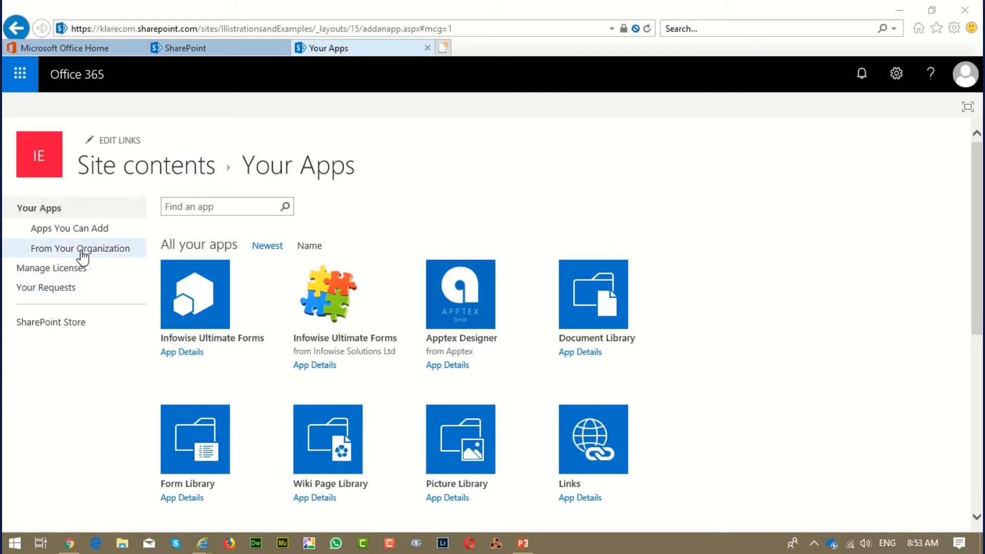
# View From Your Organization, where Infowise Ultimate Forms shows under Noteworthy
pyautogui.click(80, 248)
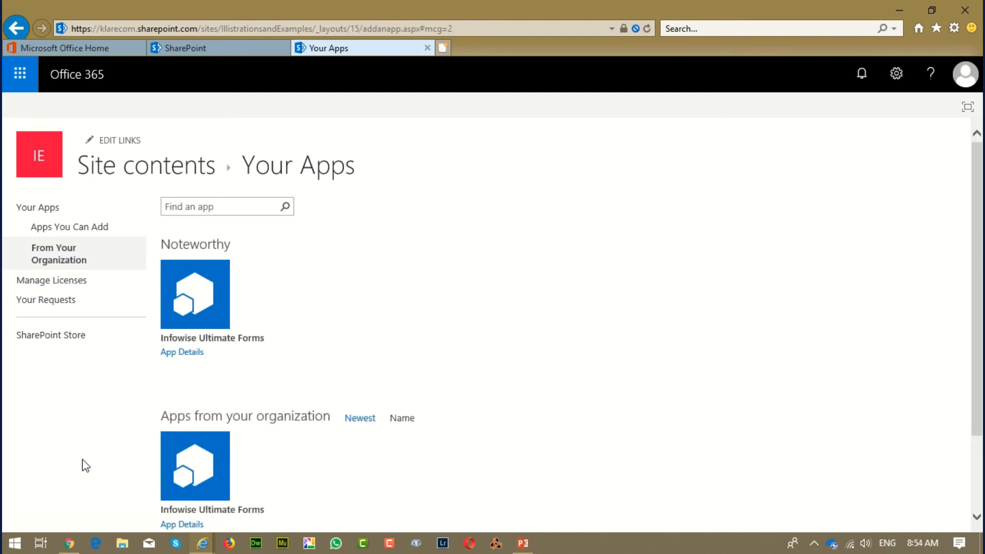
pyautogui.click(808, 55)
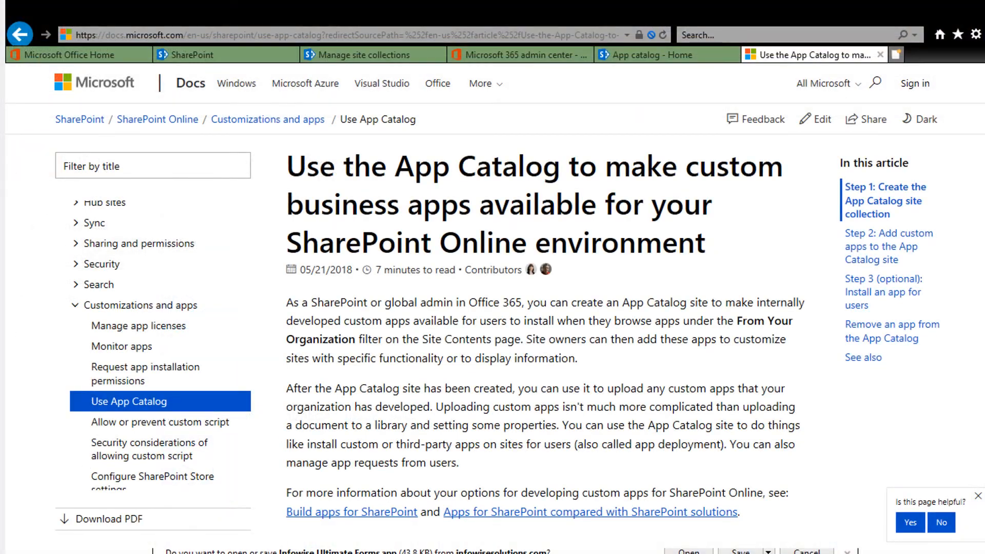